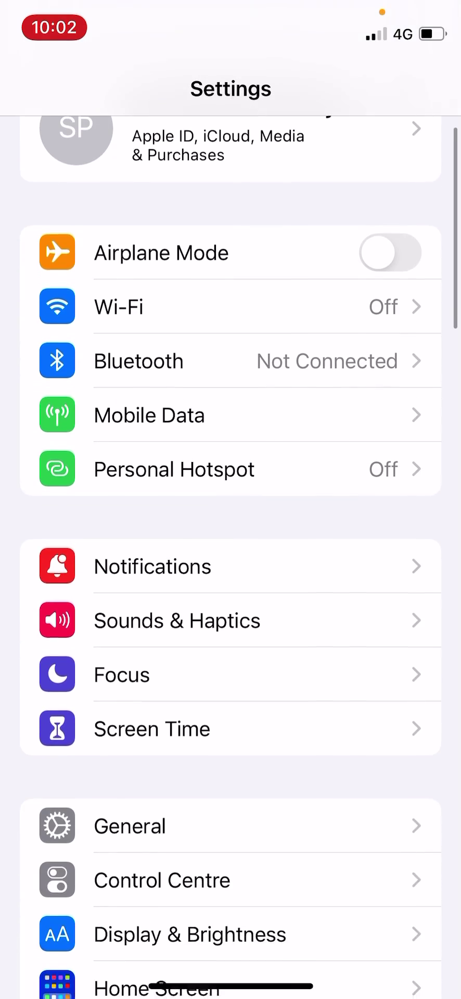
- Search iOS Settings for "Safari" to list its matching entries
scroll("down", 3)
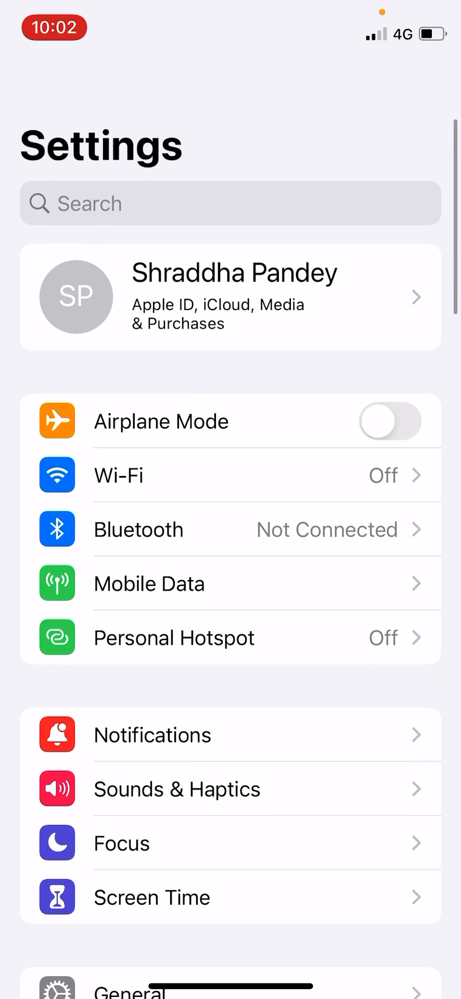
type("a")
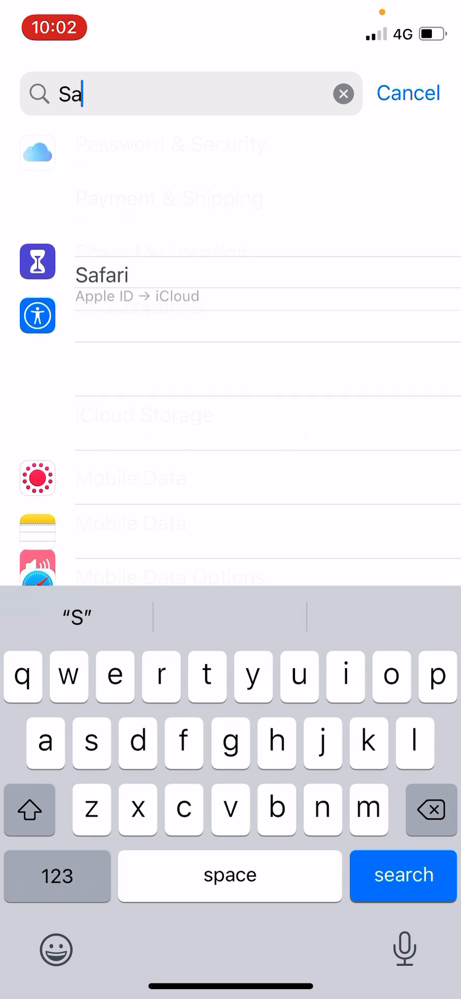
type("fari")
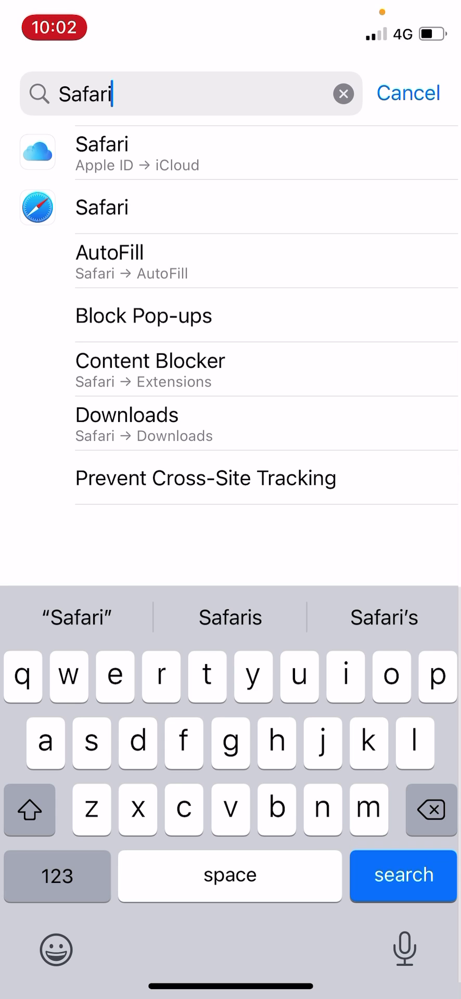
- Set Safari's tab layout to Single Tab after briefly trying Tab Bar
left_click(102, 207)
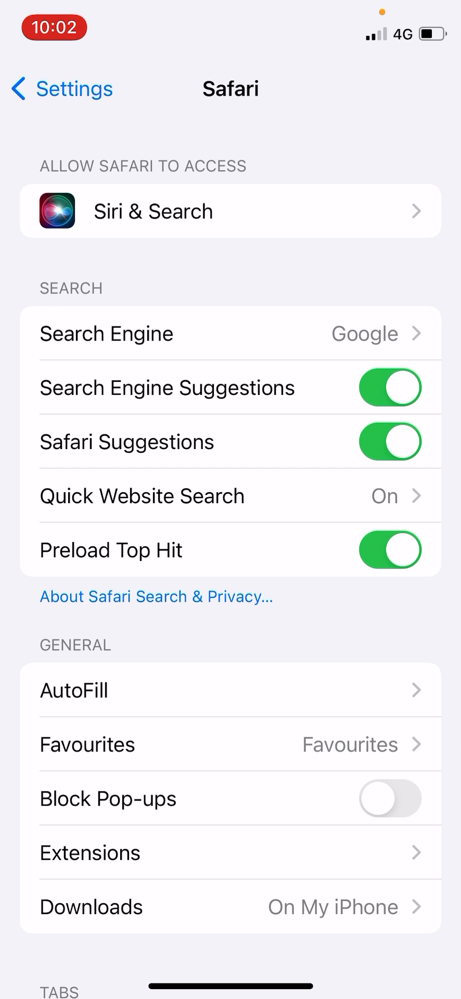
scroll("down", 3)
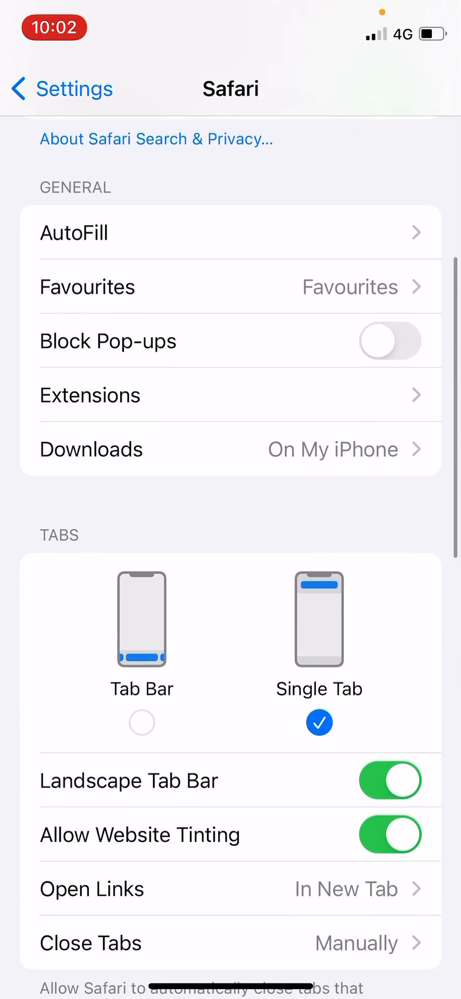
scroll("down", 3)
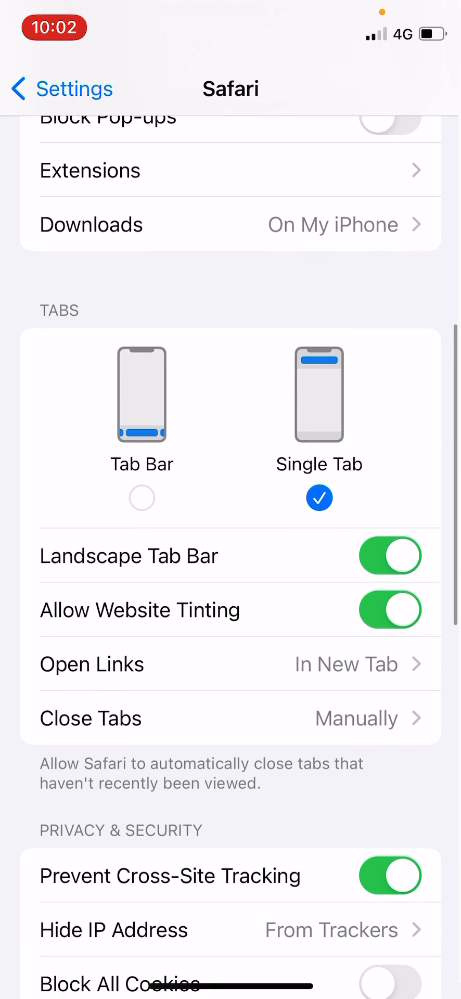
left_click(142, 499)
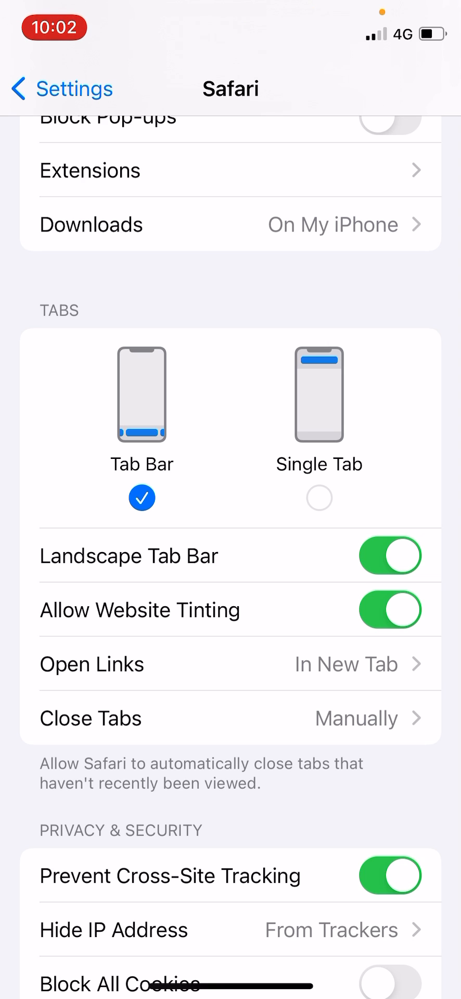
left_click(319, 498)
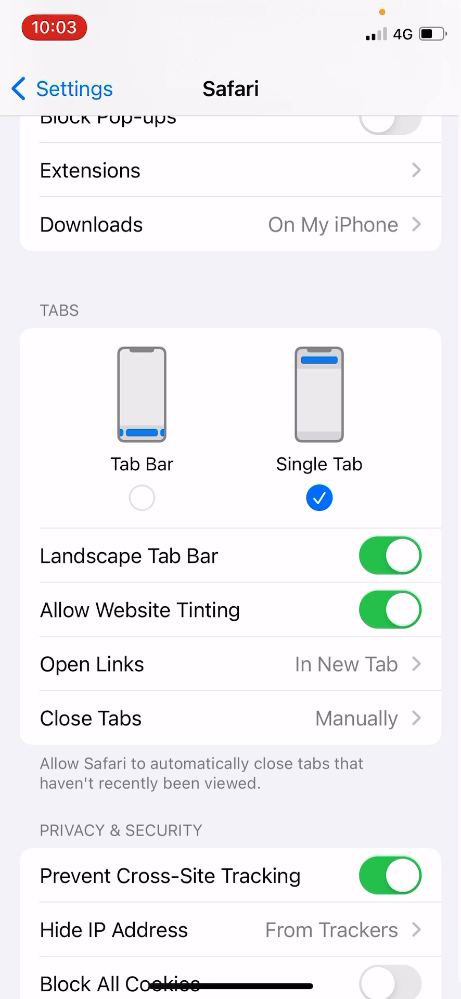
- Clear Safari's history and website data from the bottom of Safari settings
scroll("down", 3)
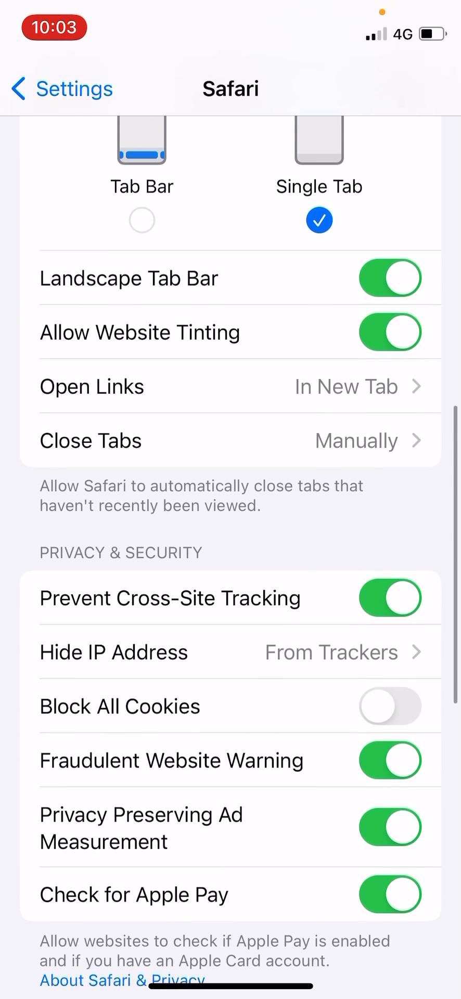
scroll("down", 3)
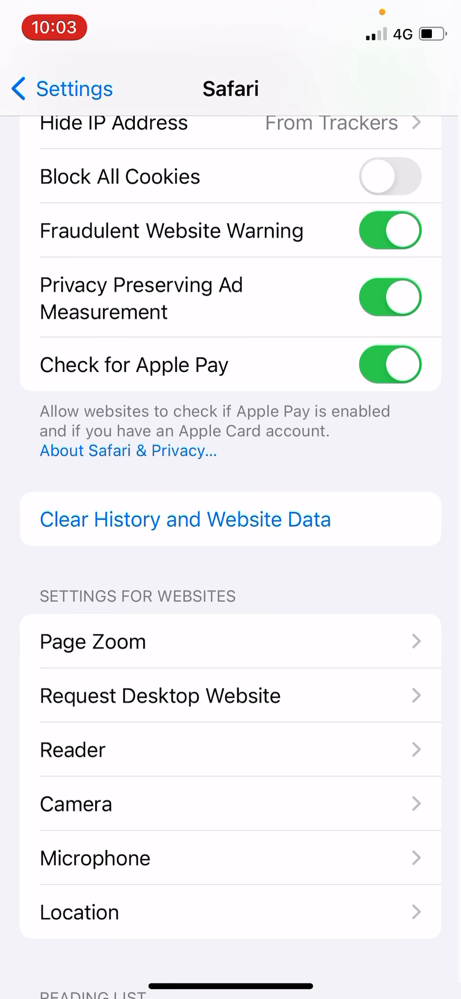
left_click(184, 520)
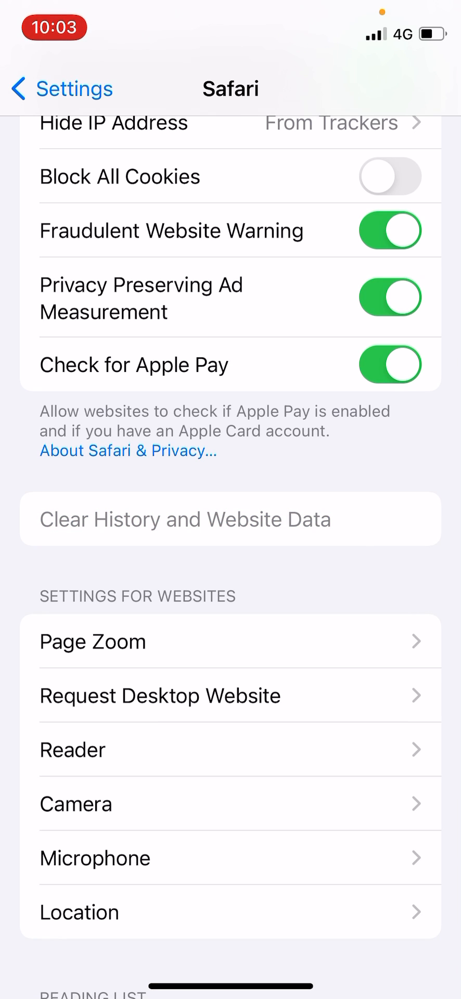
scroll("down", 3)
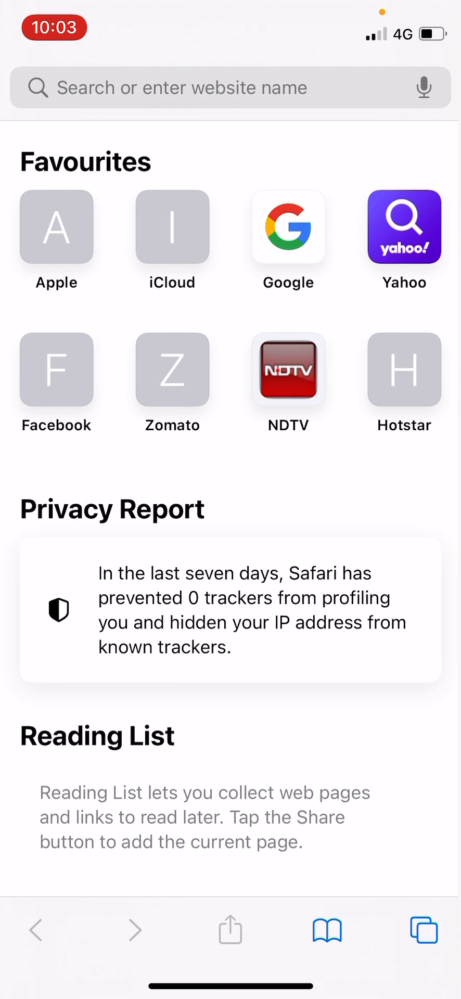
- Scroll Safari's start page through Favourites, Privacy Report and Reading List, then back up
scroll("down", 3)
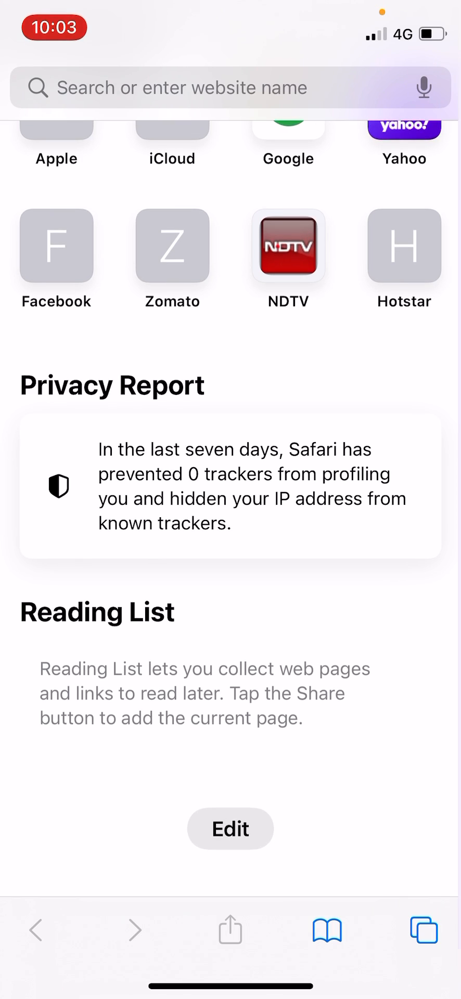
scroll("up", 3)
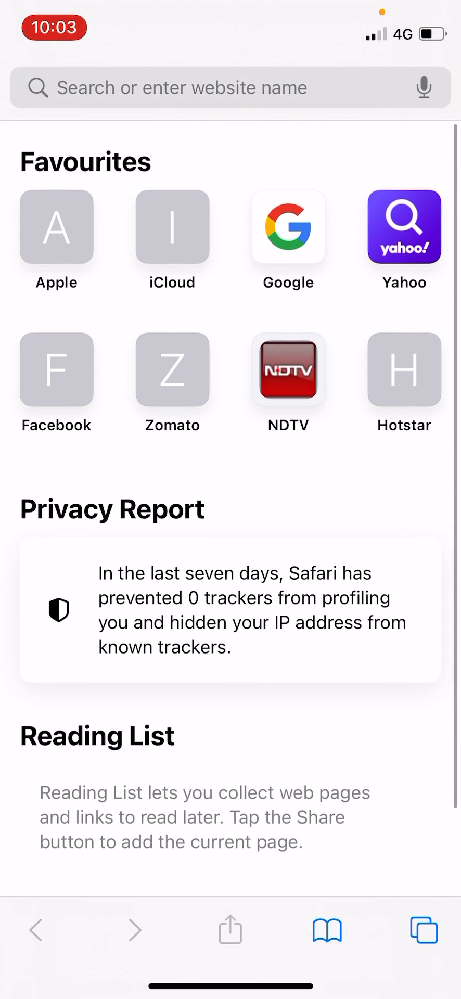